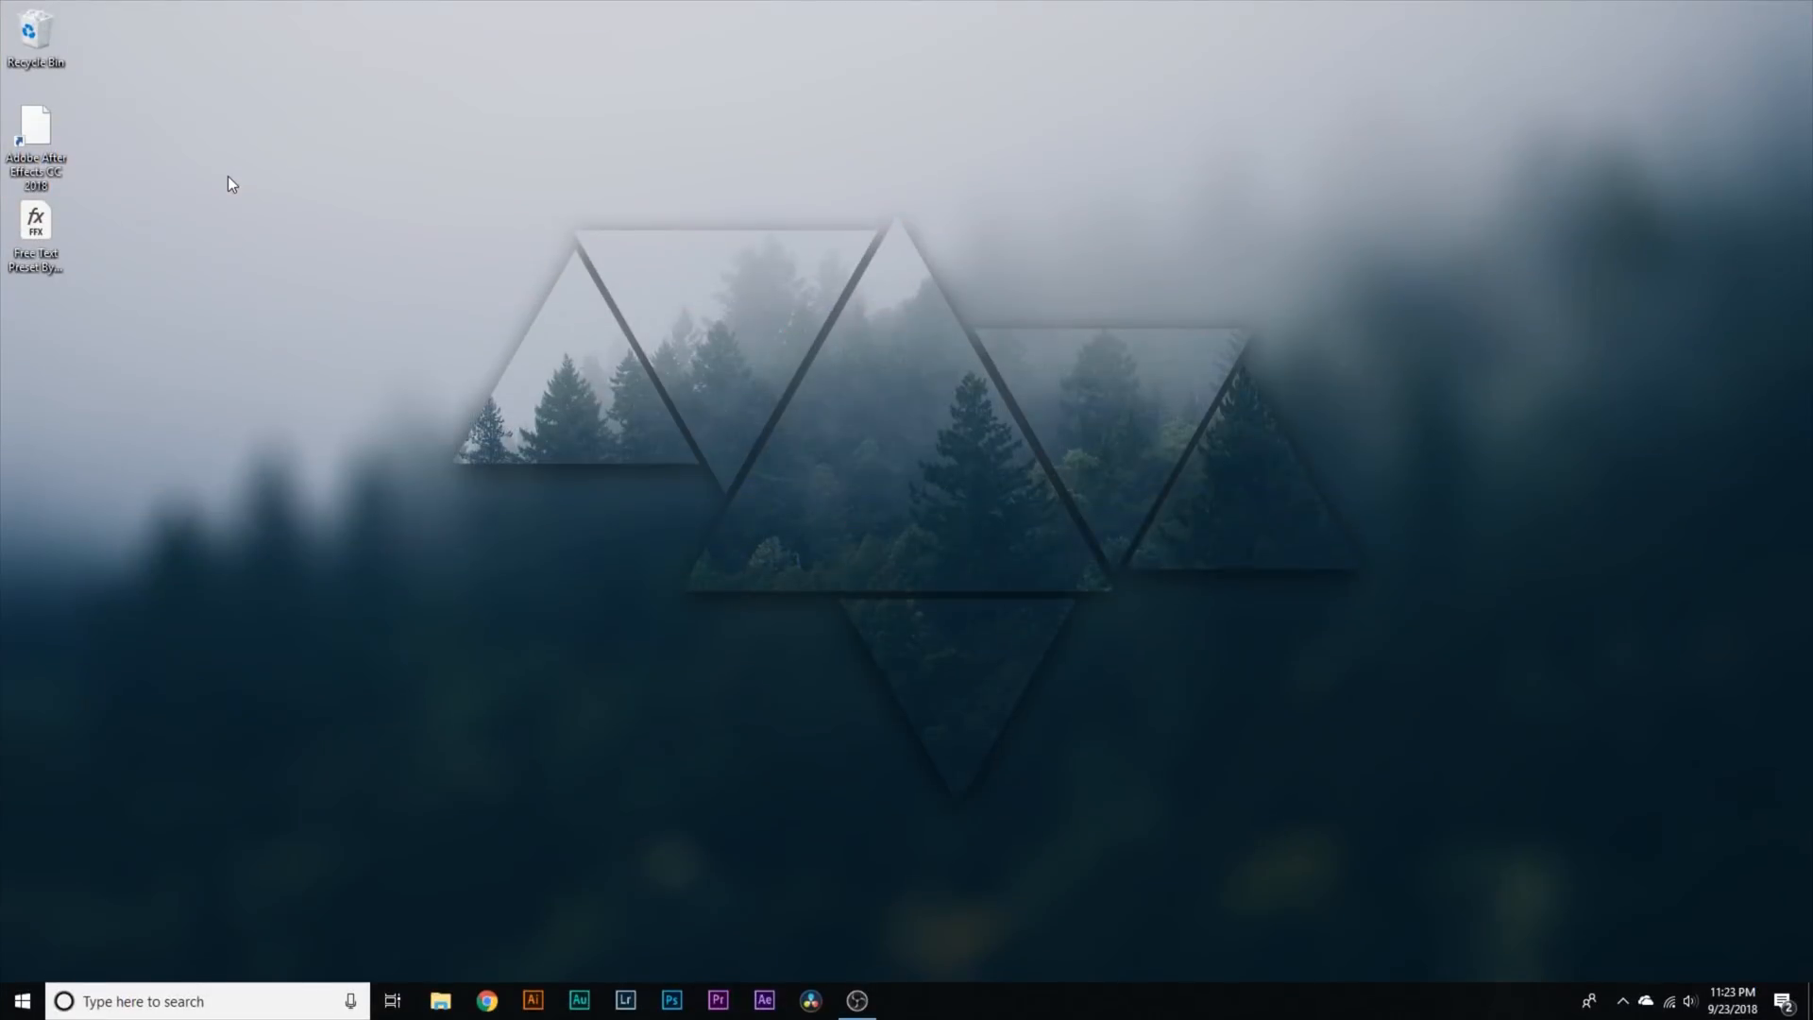
mouse_move(534, 216)
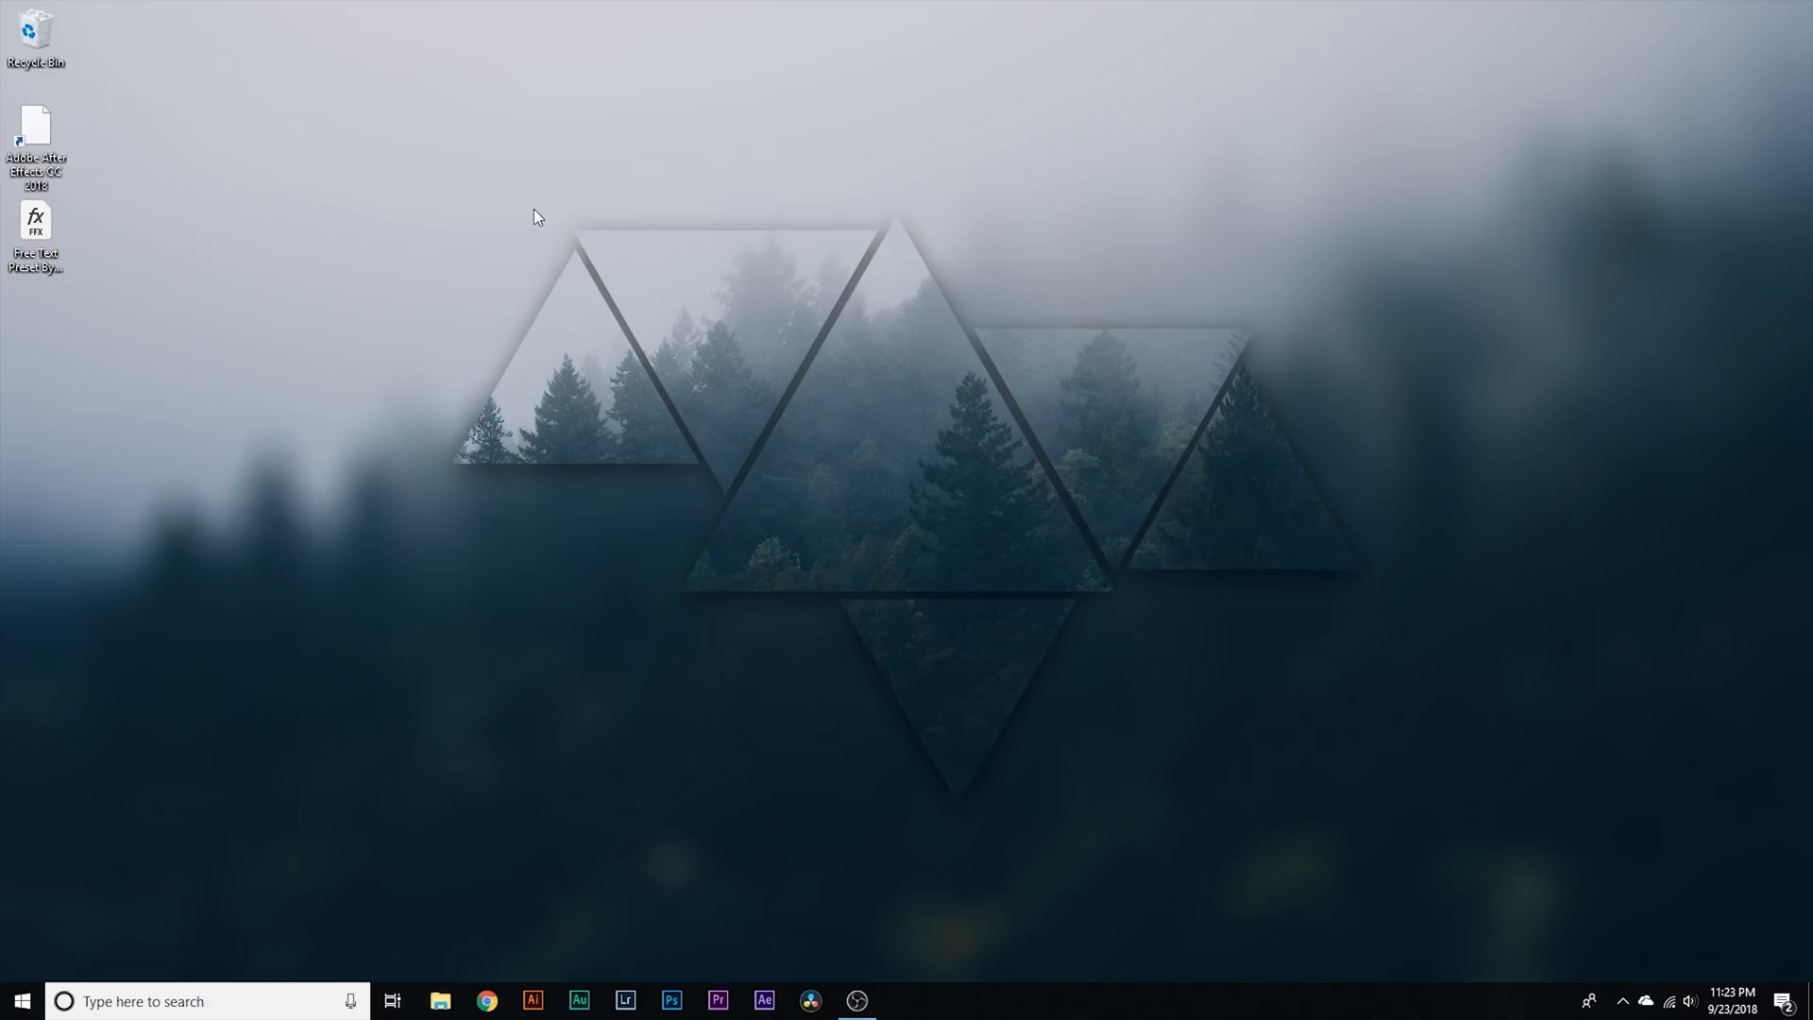
mouse_move(551, 120)
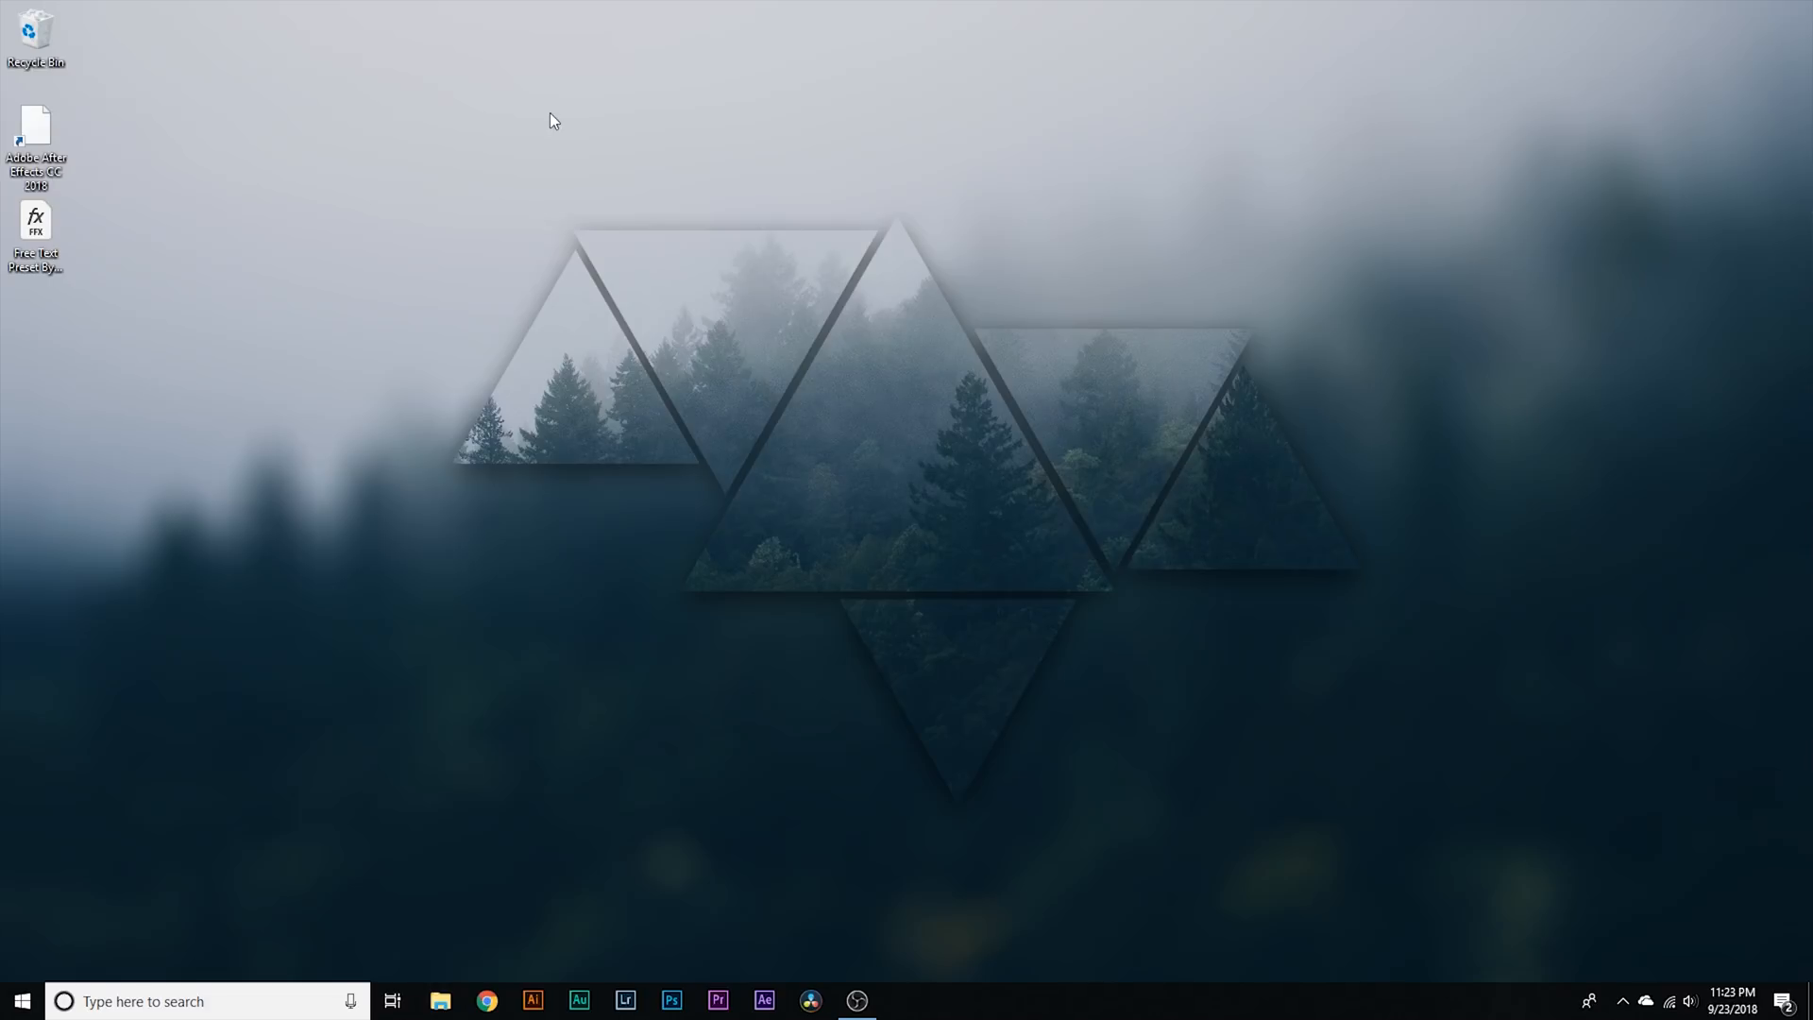
mouse_move(962, 174)
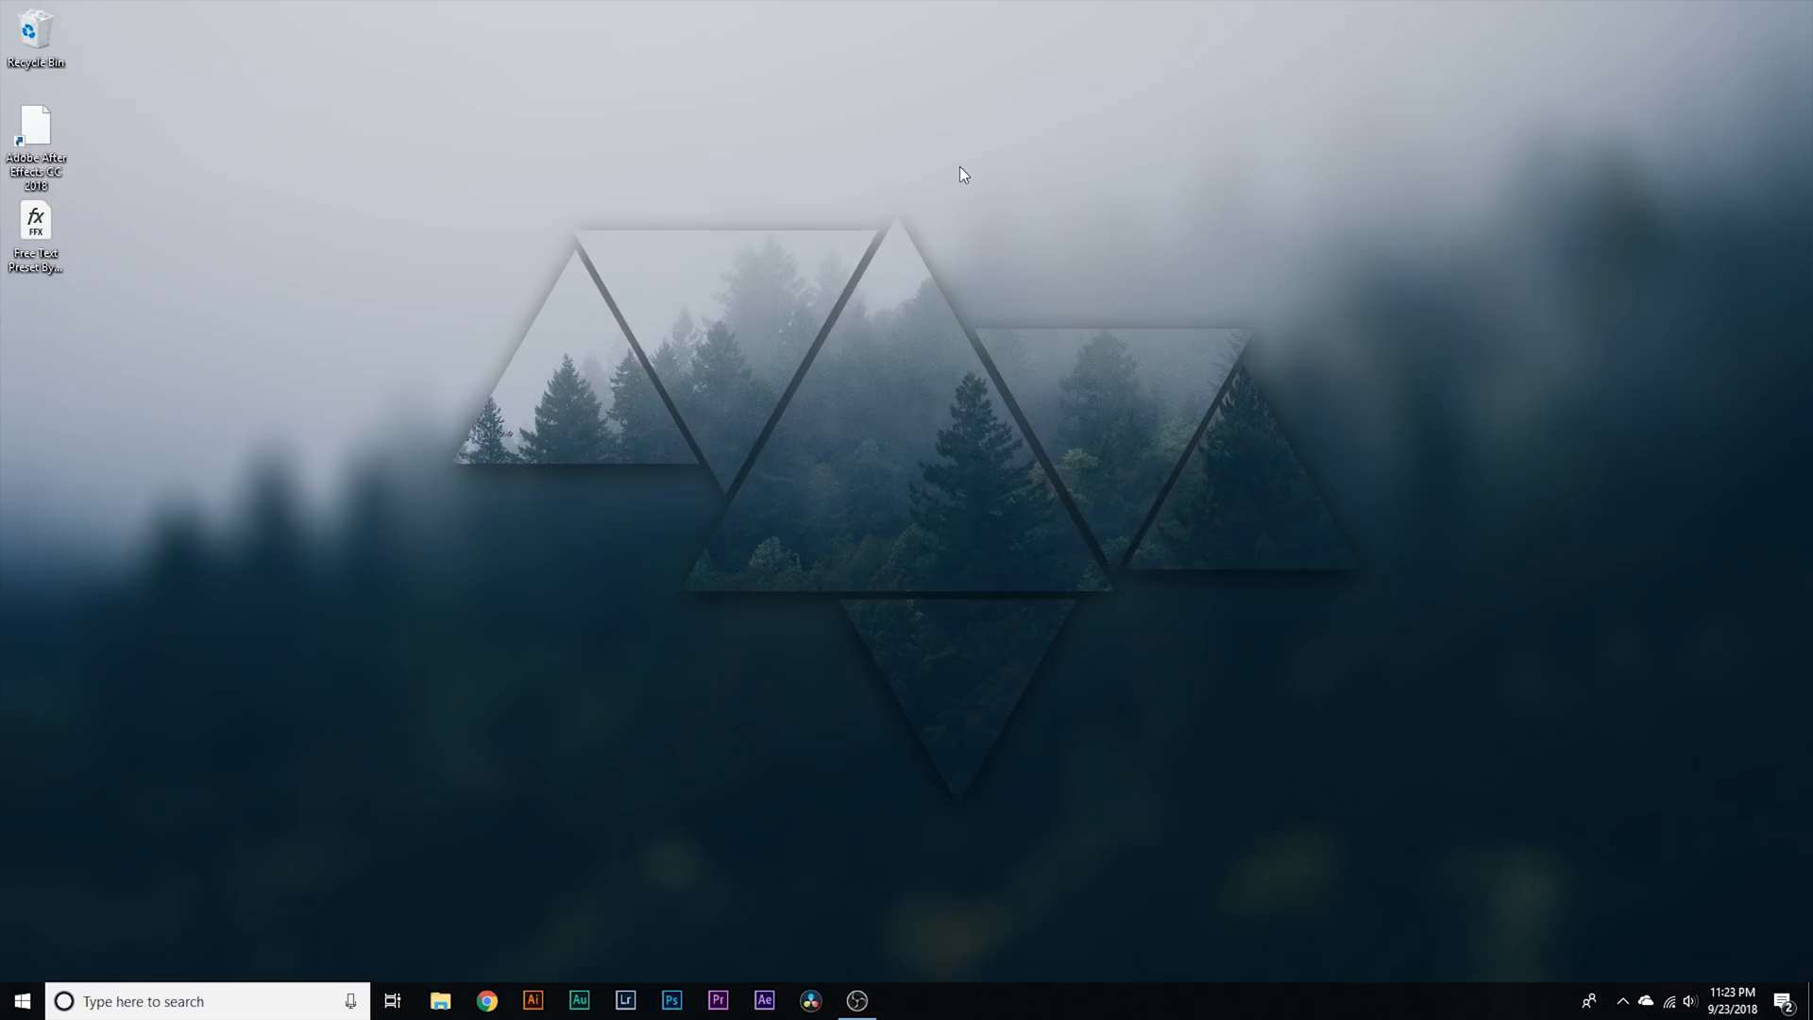
mouse_move(418, 61)
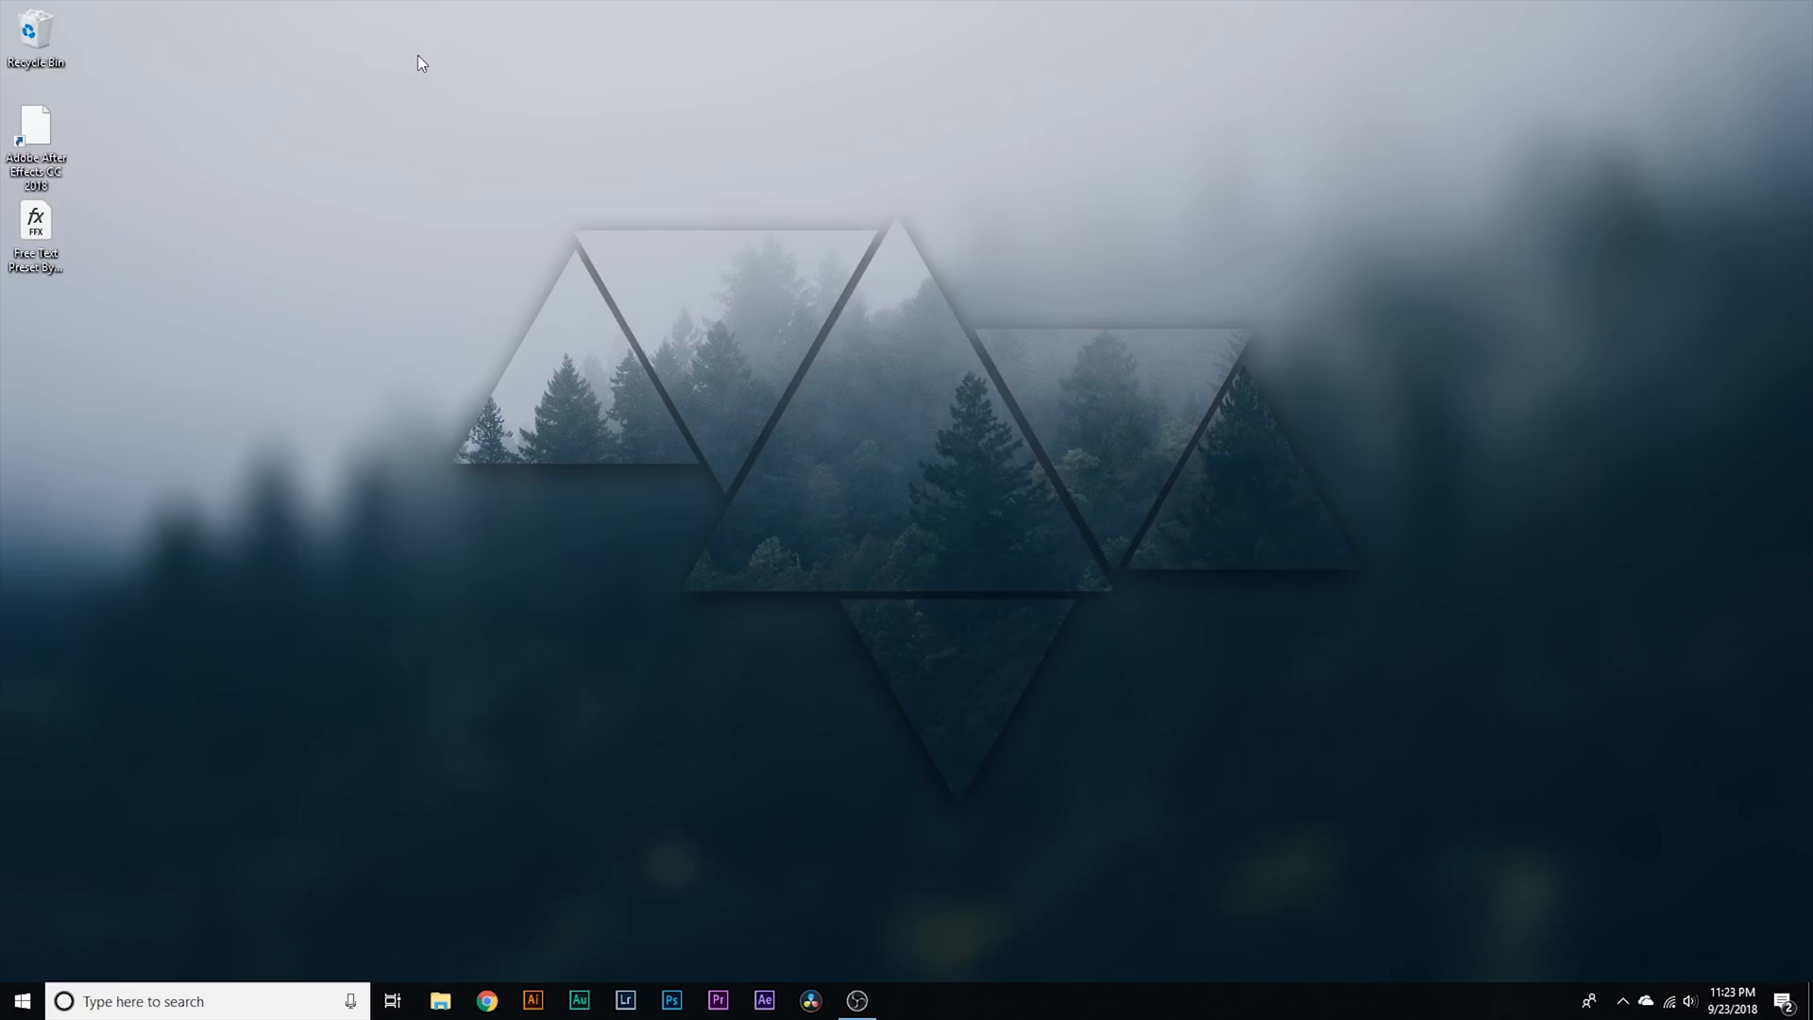
mouse_move(35, 226)
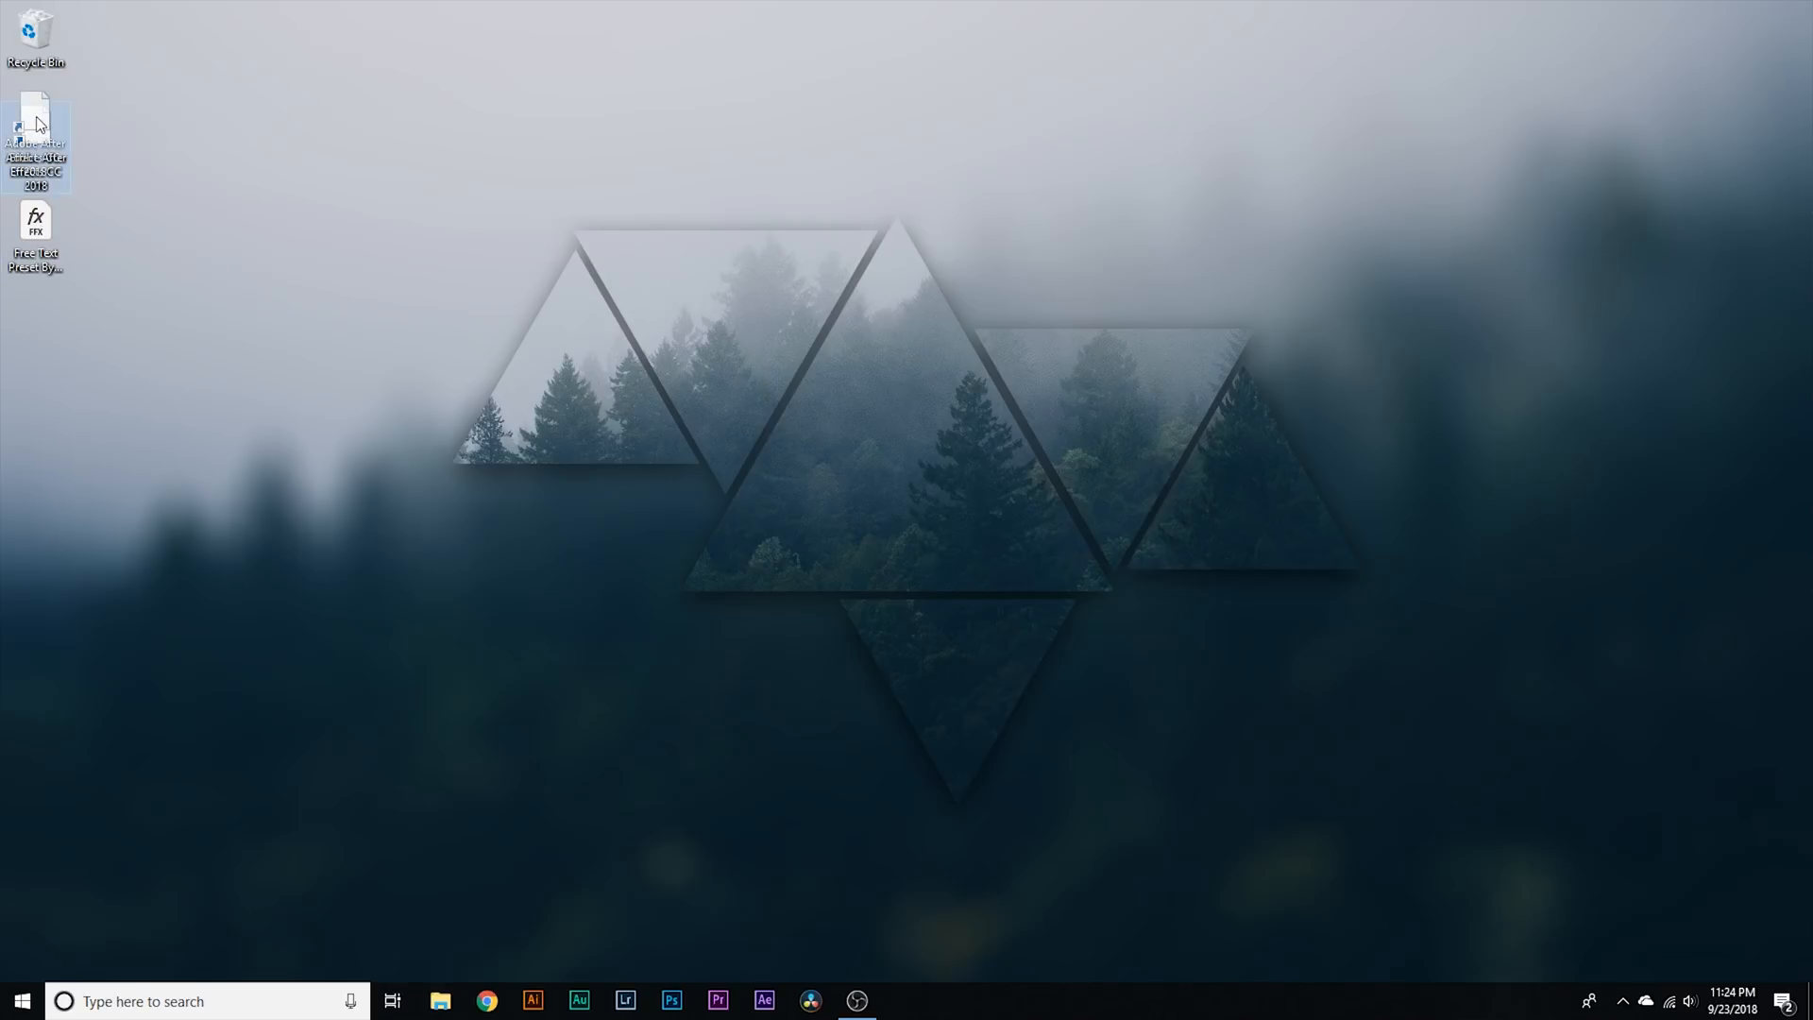
mouse_move(35, 127)
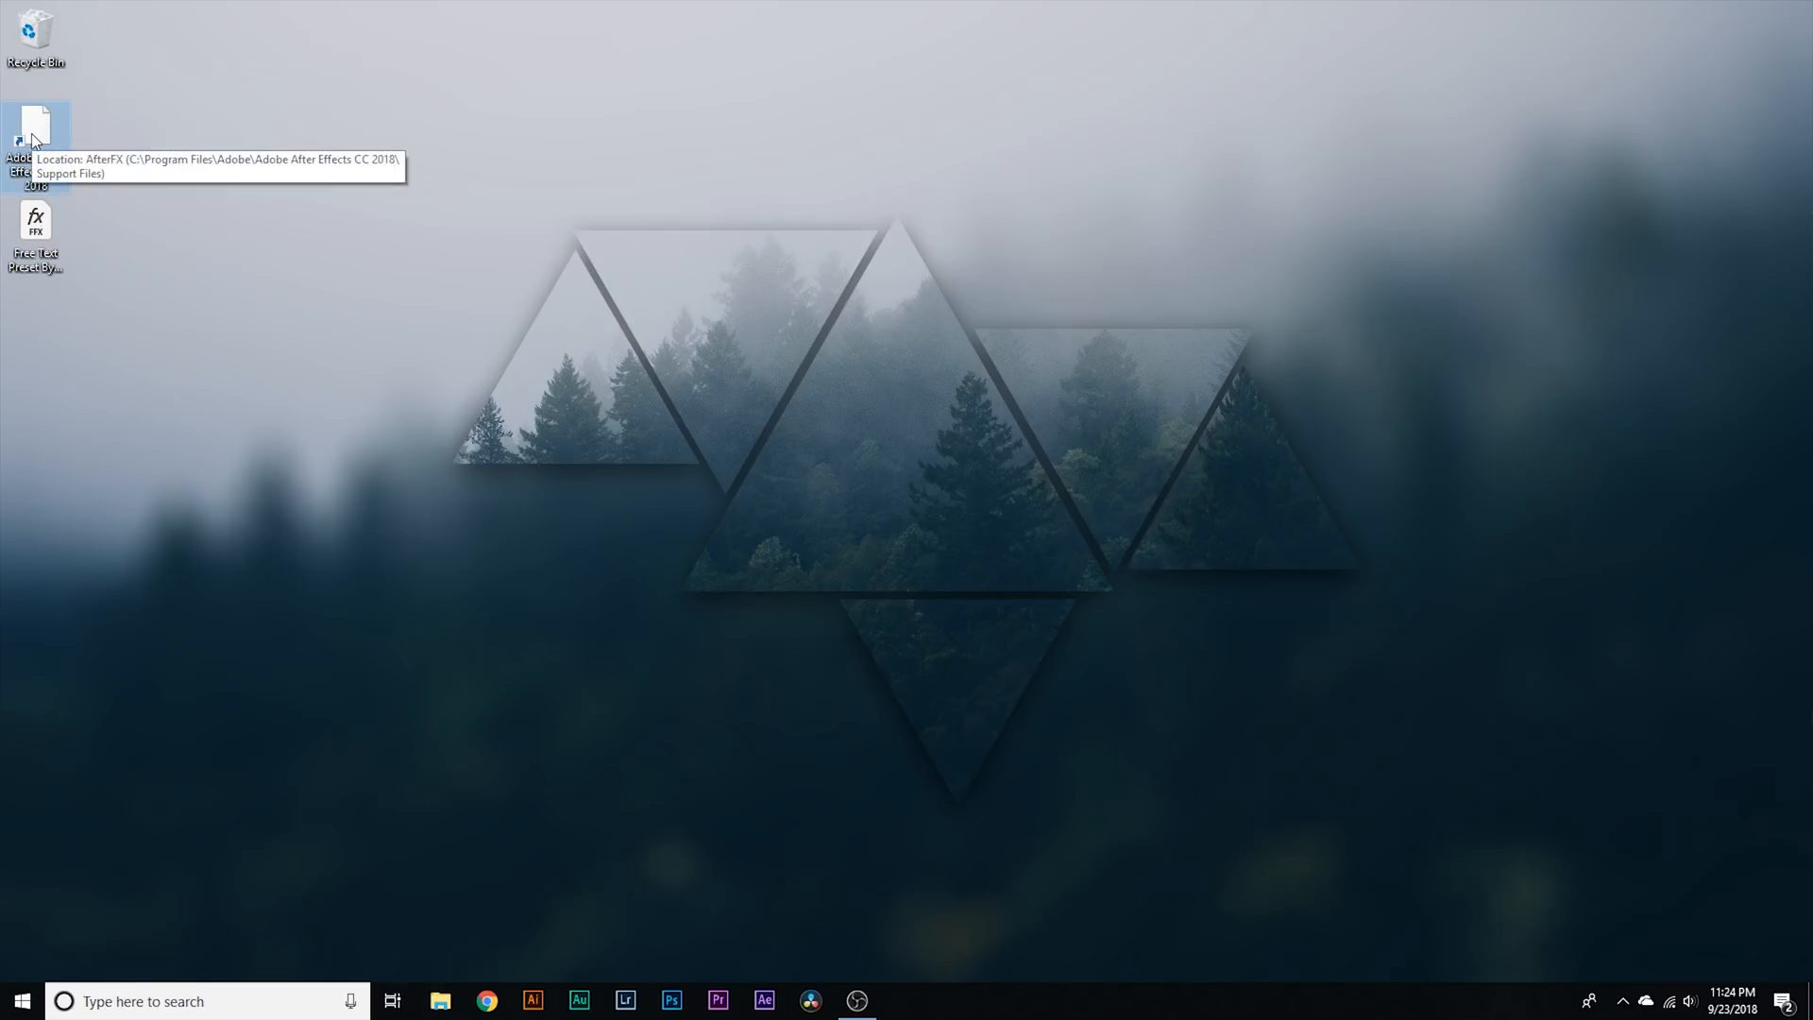
mouse_move(132, 139)
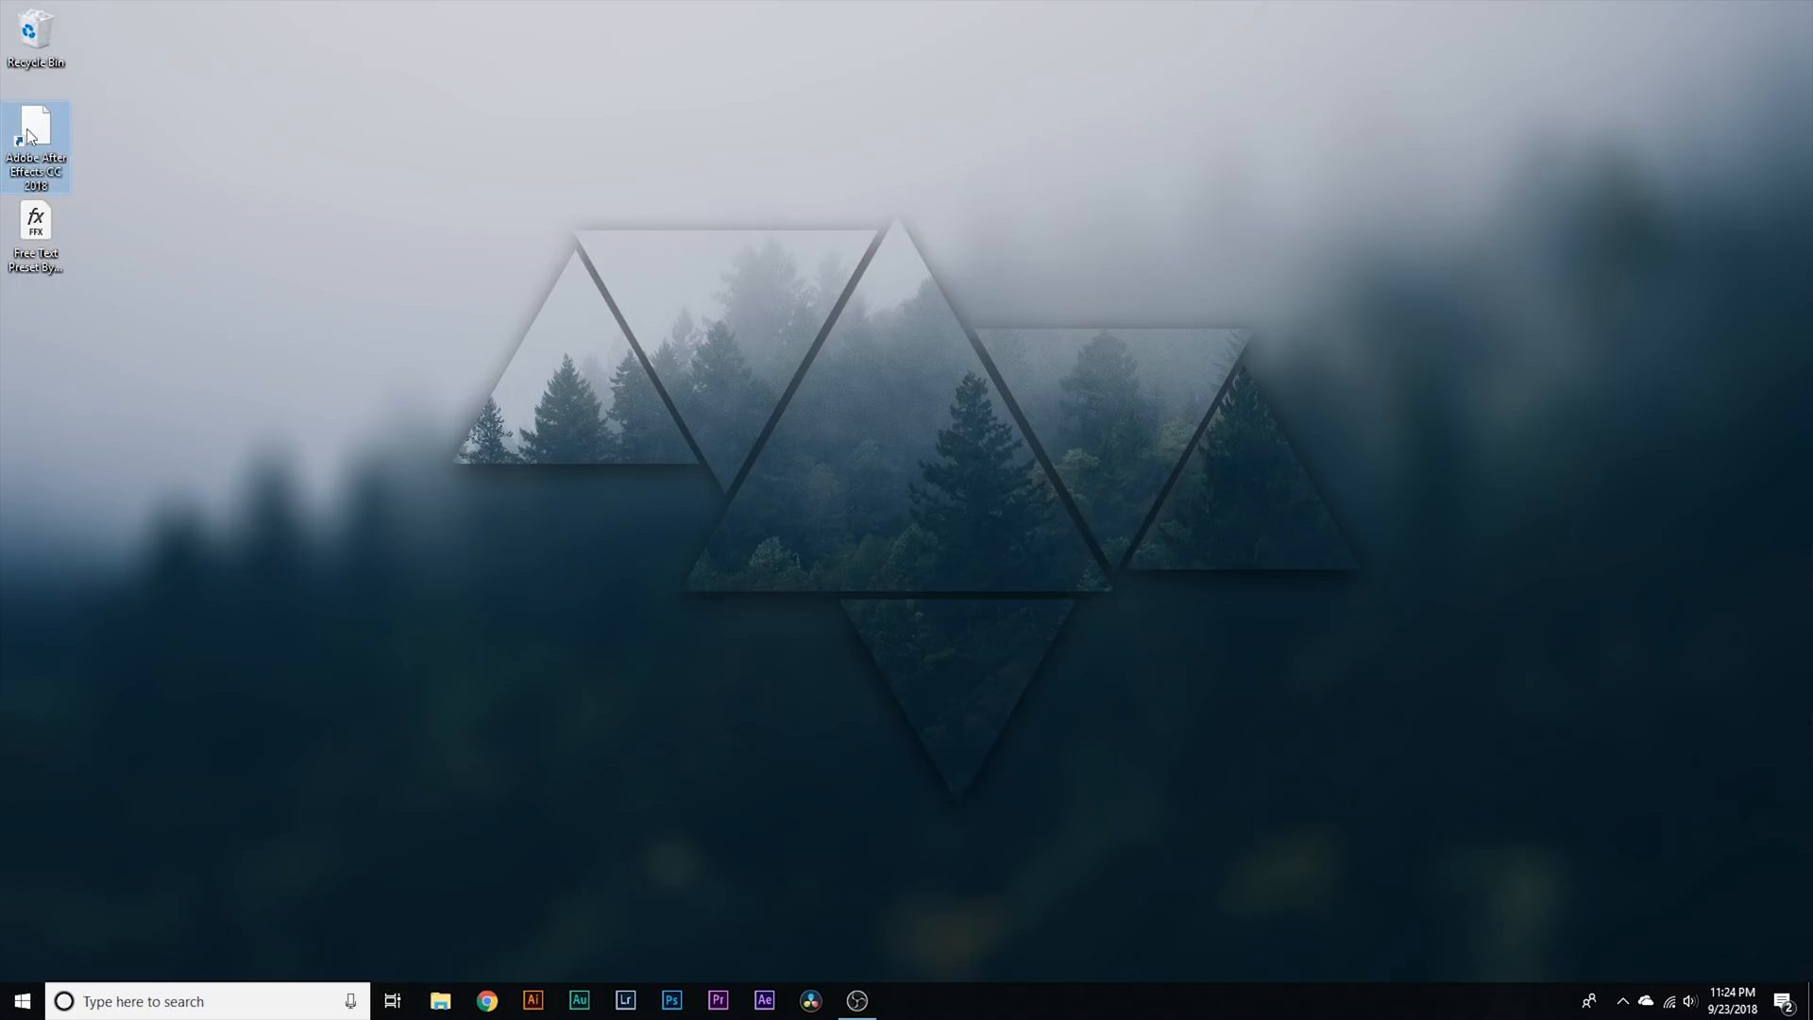
mouse_move(32, 133)
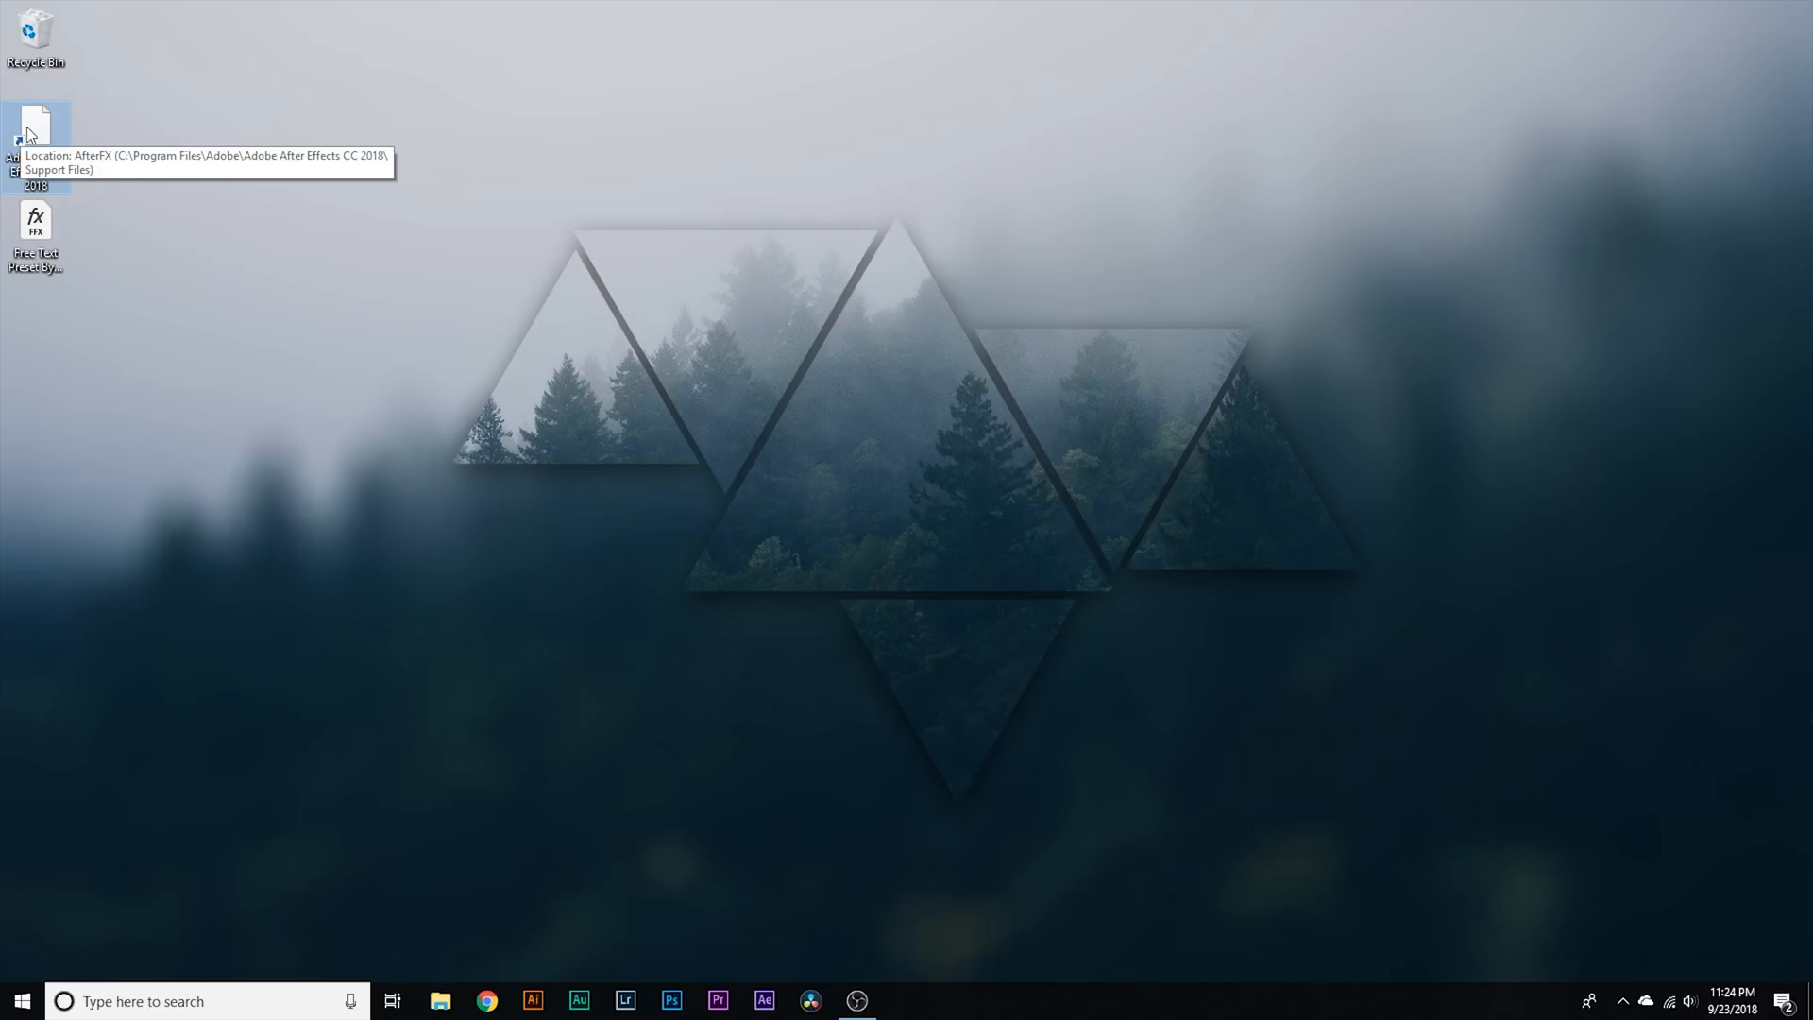
Step: Go from the After Effects shortcut's file location into the Presets folder, then select the desktop text preset
right_click(34, 139)
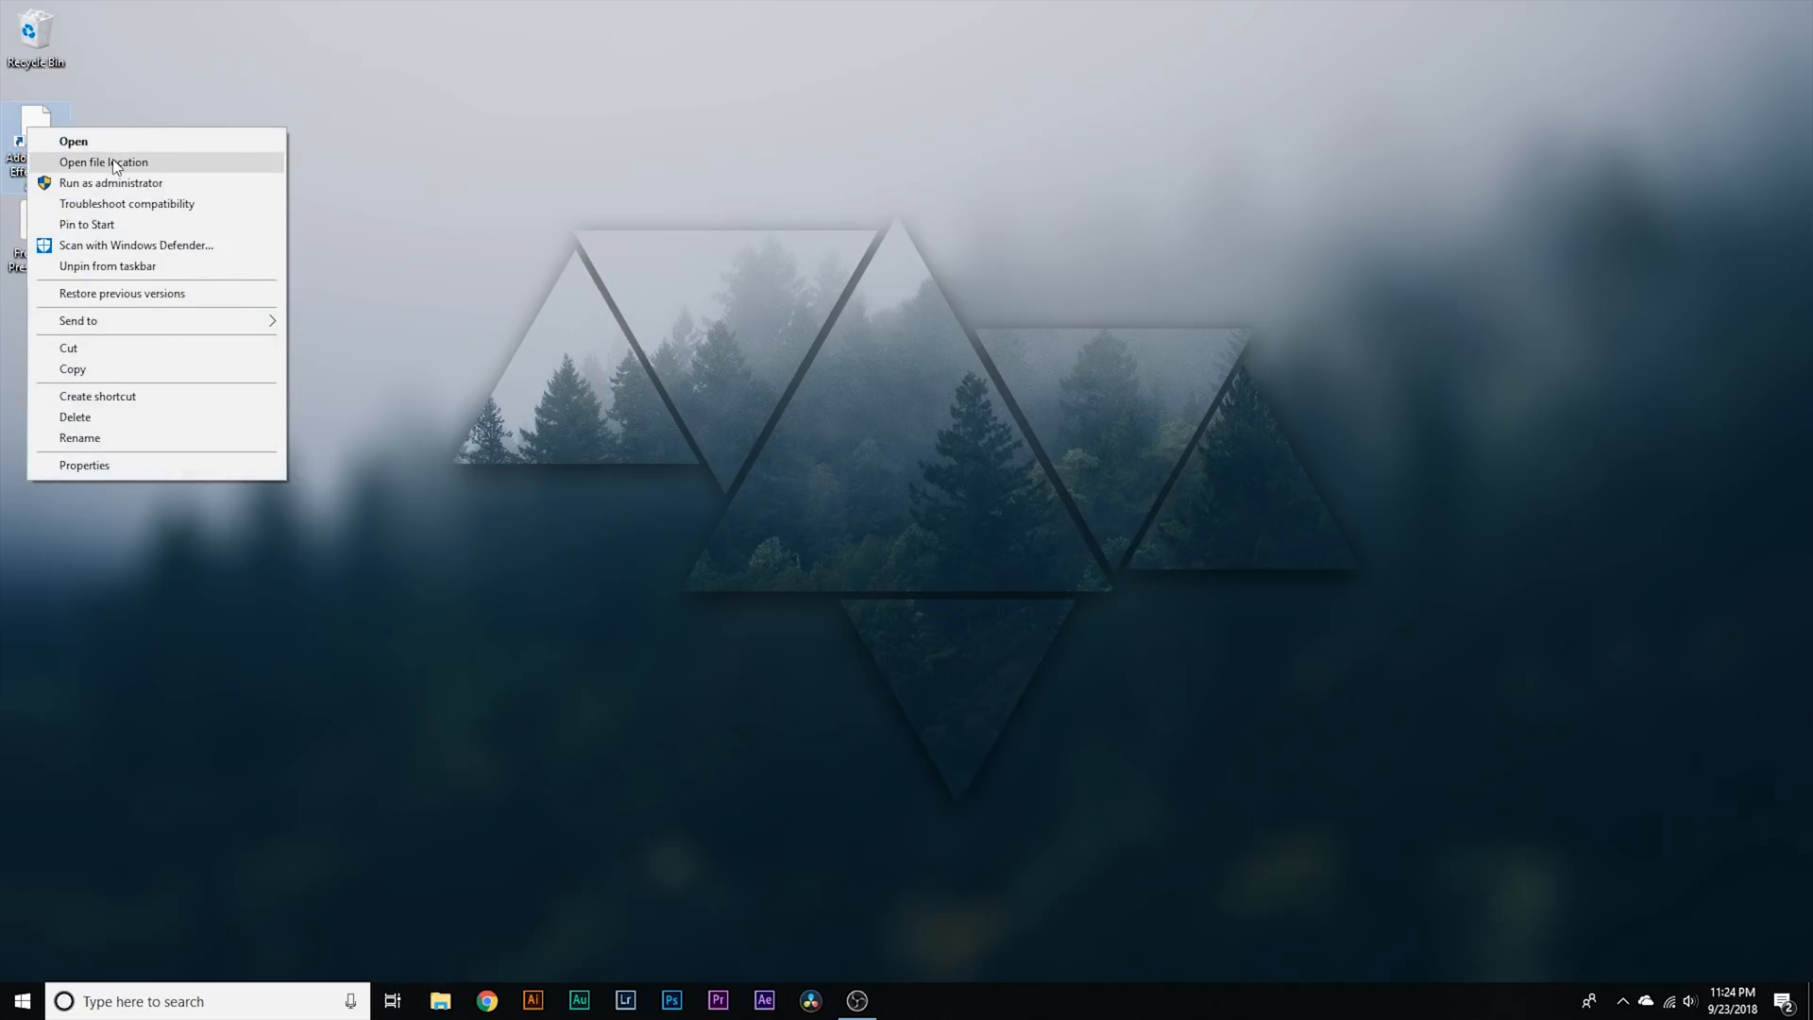
click(103, 161)
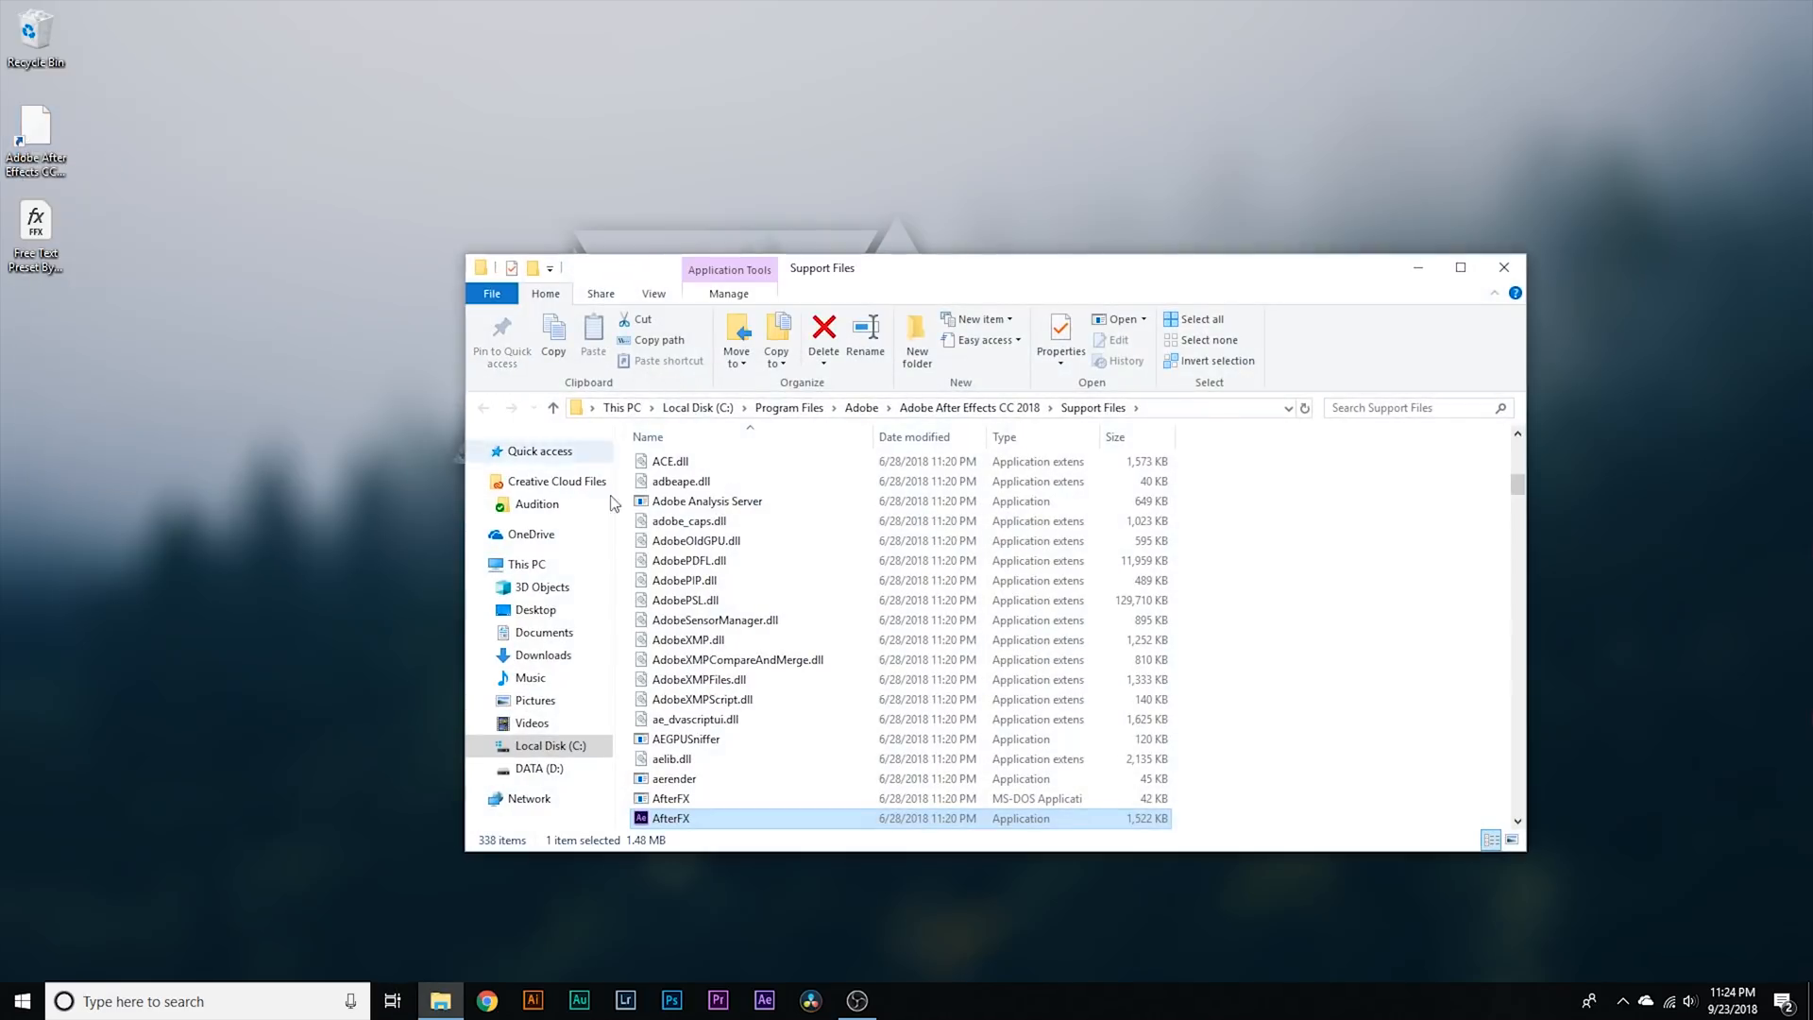
click(1461, 267)
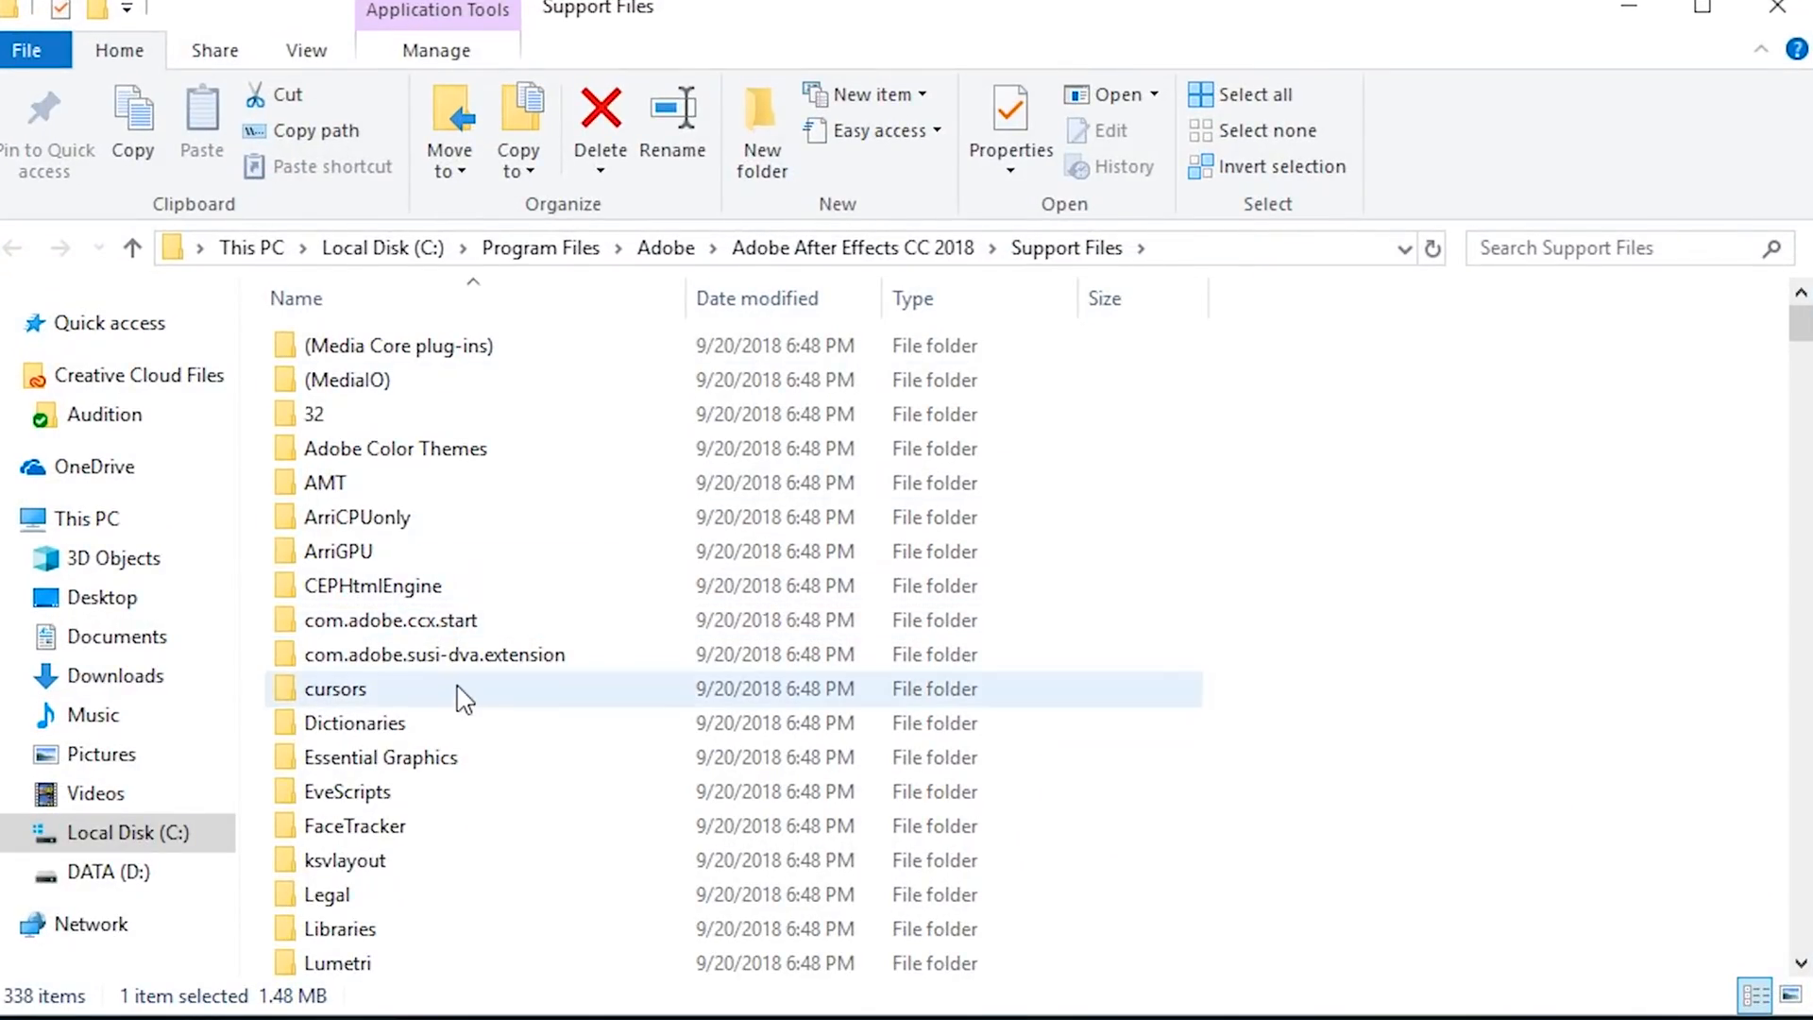
scroll(down, 3)
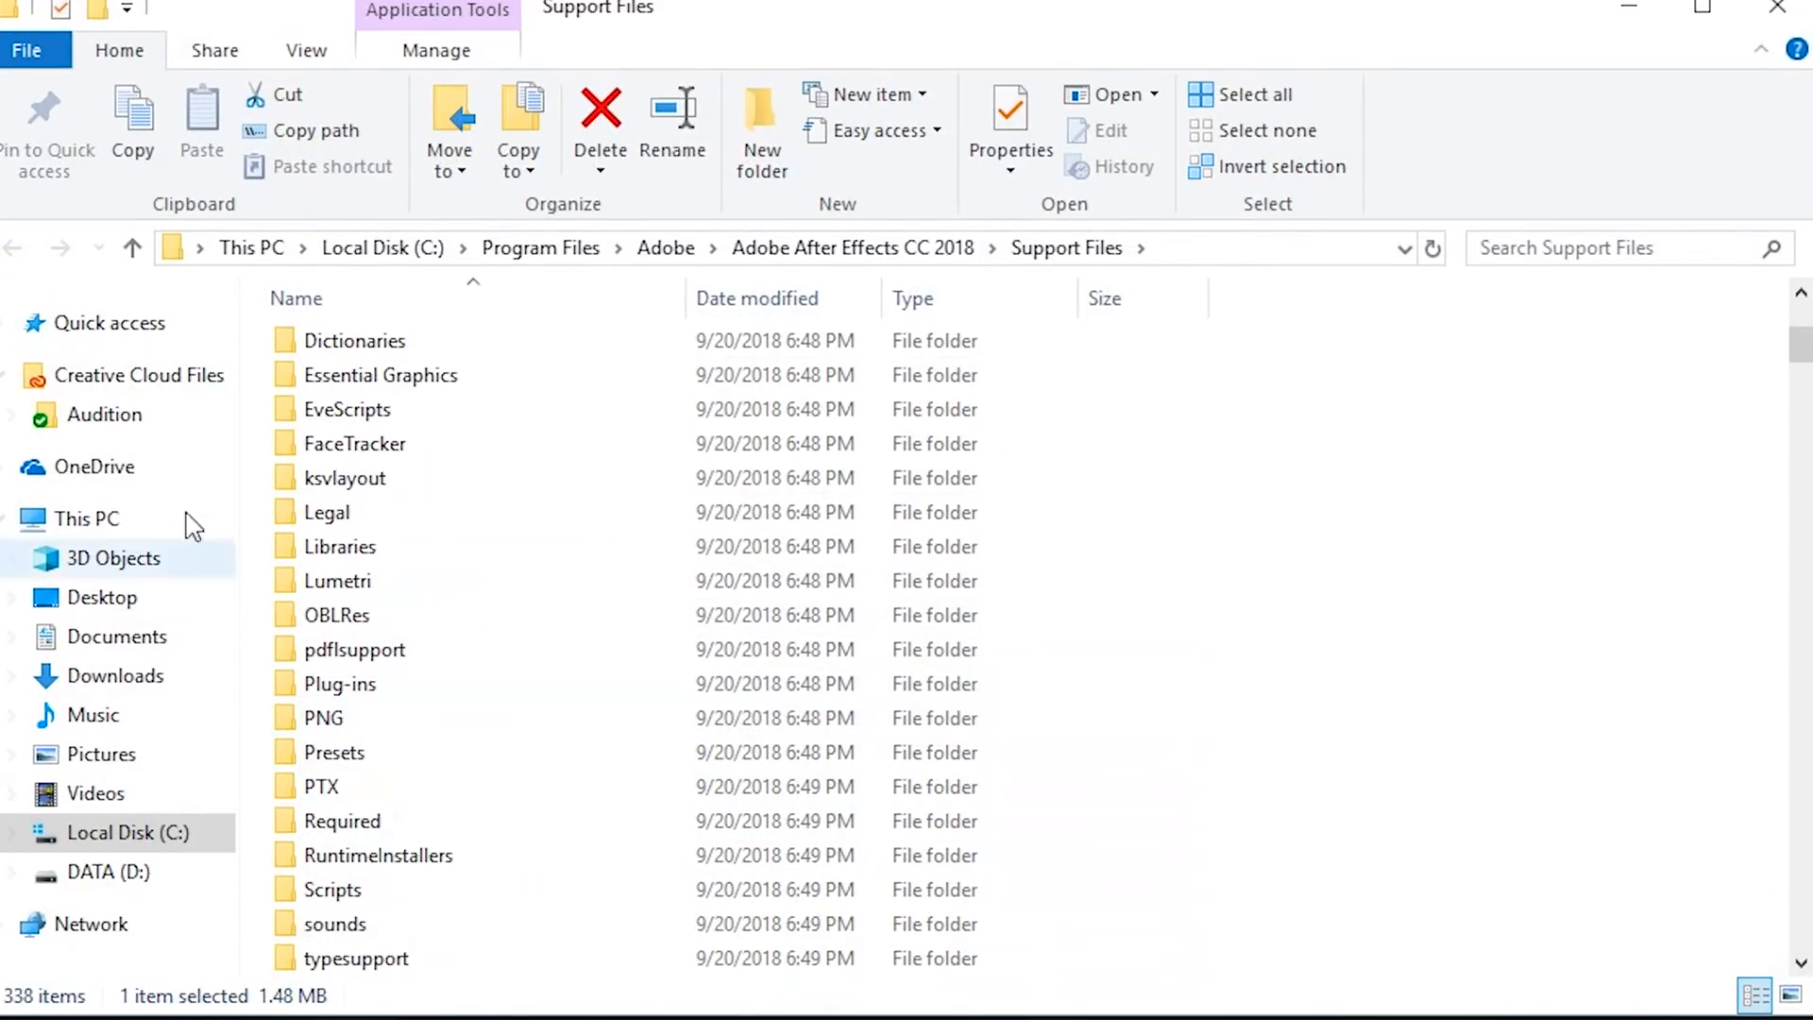
click(334, 751)
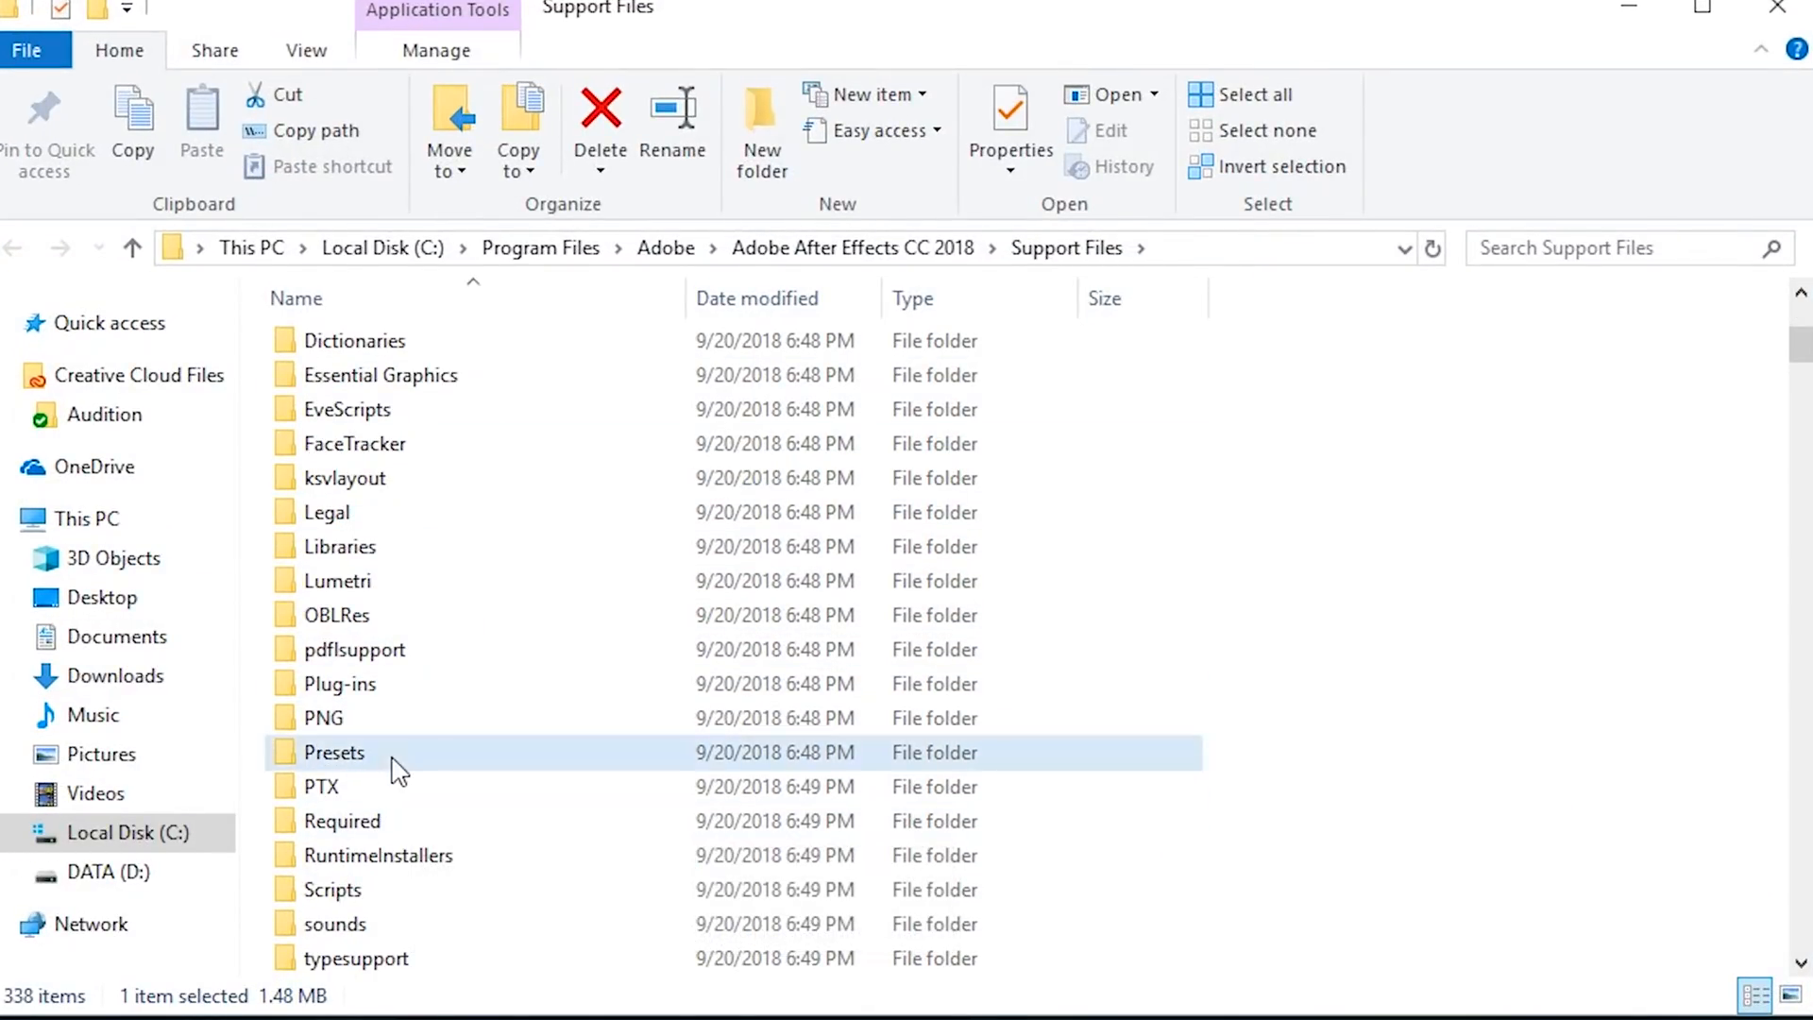
double_click(334, 752)
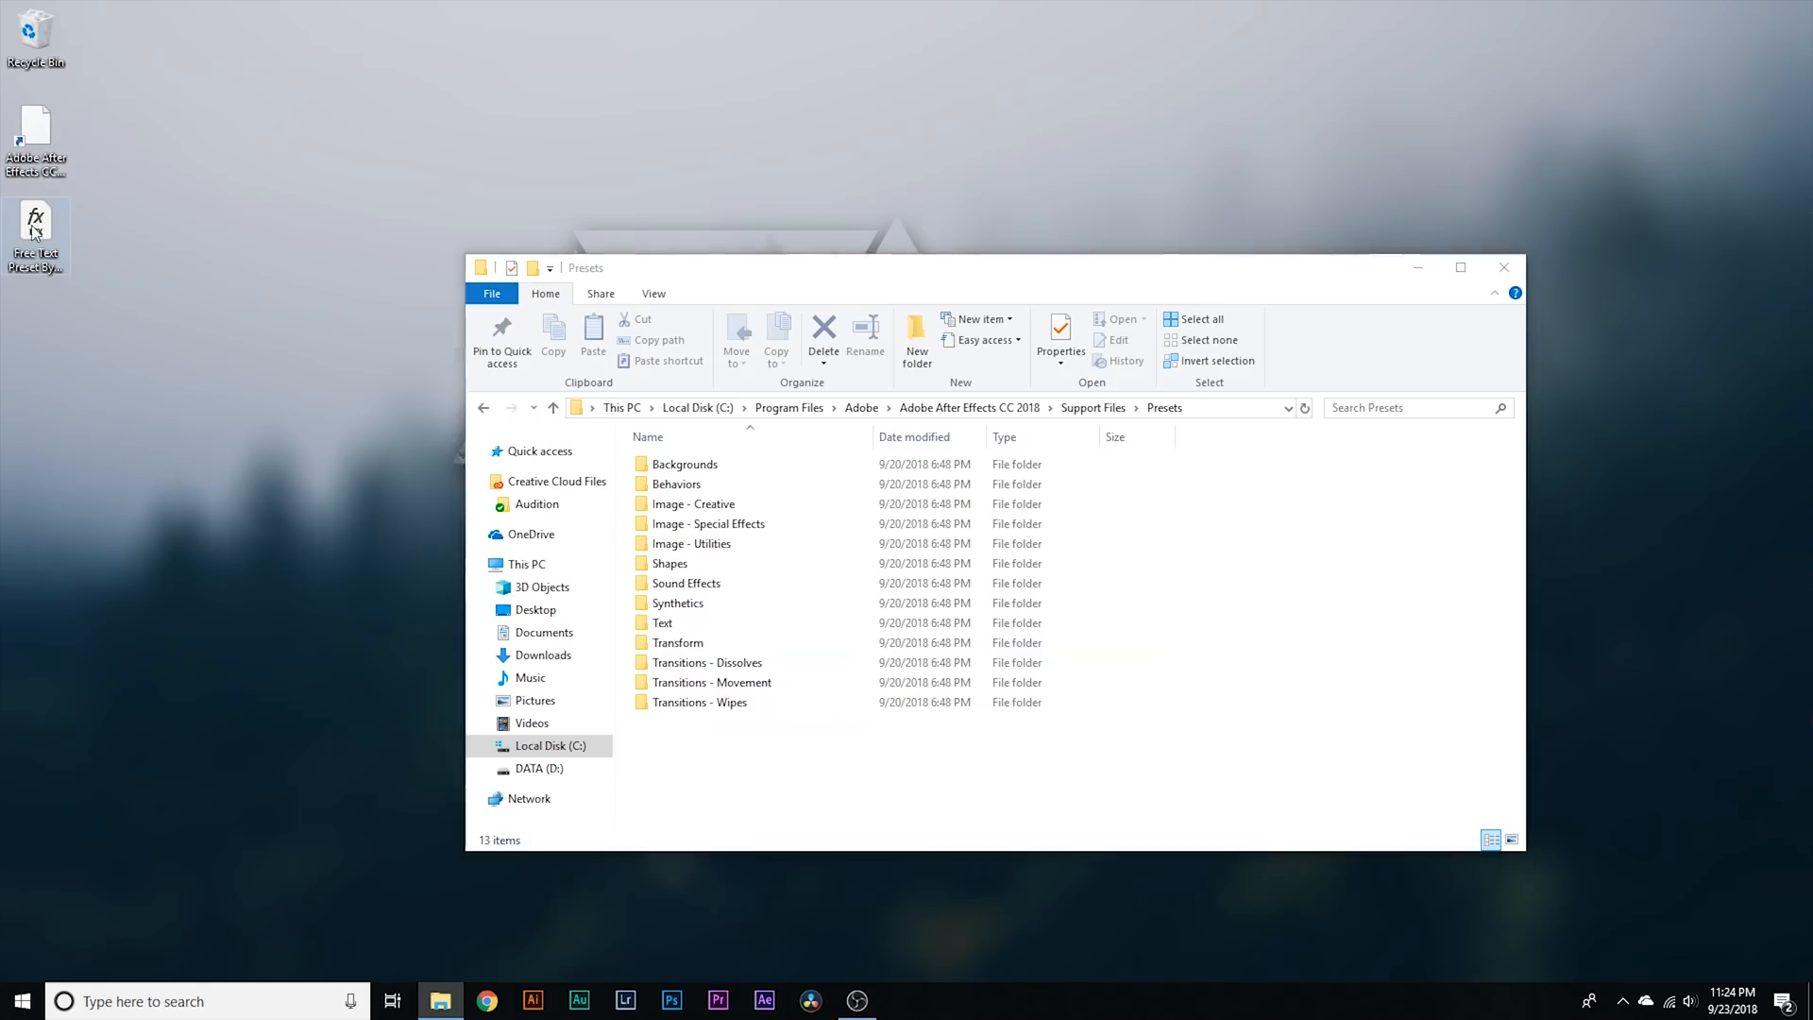
click(726, 721)
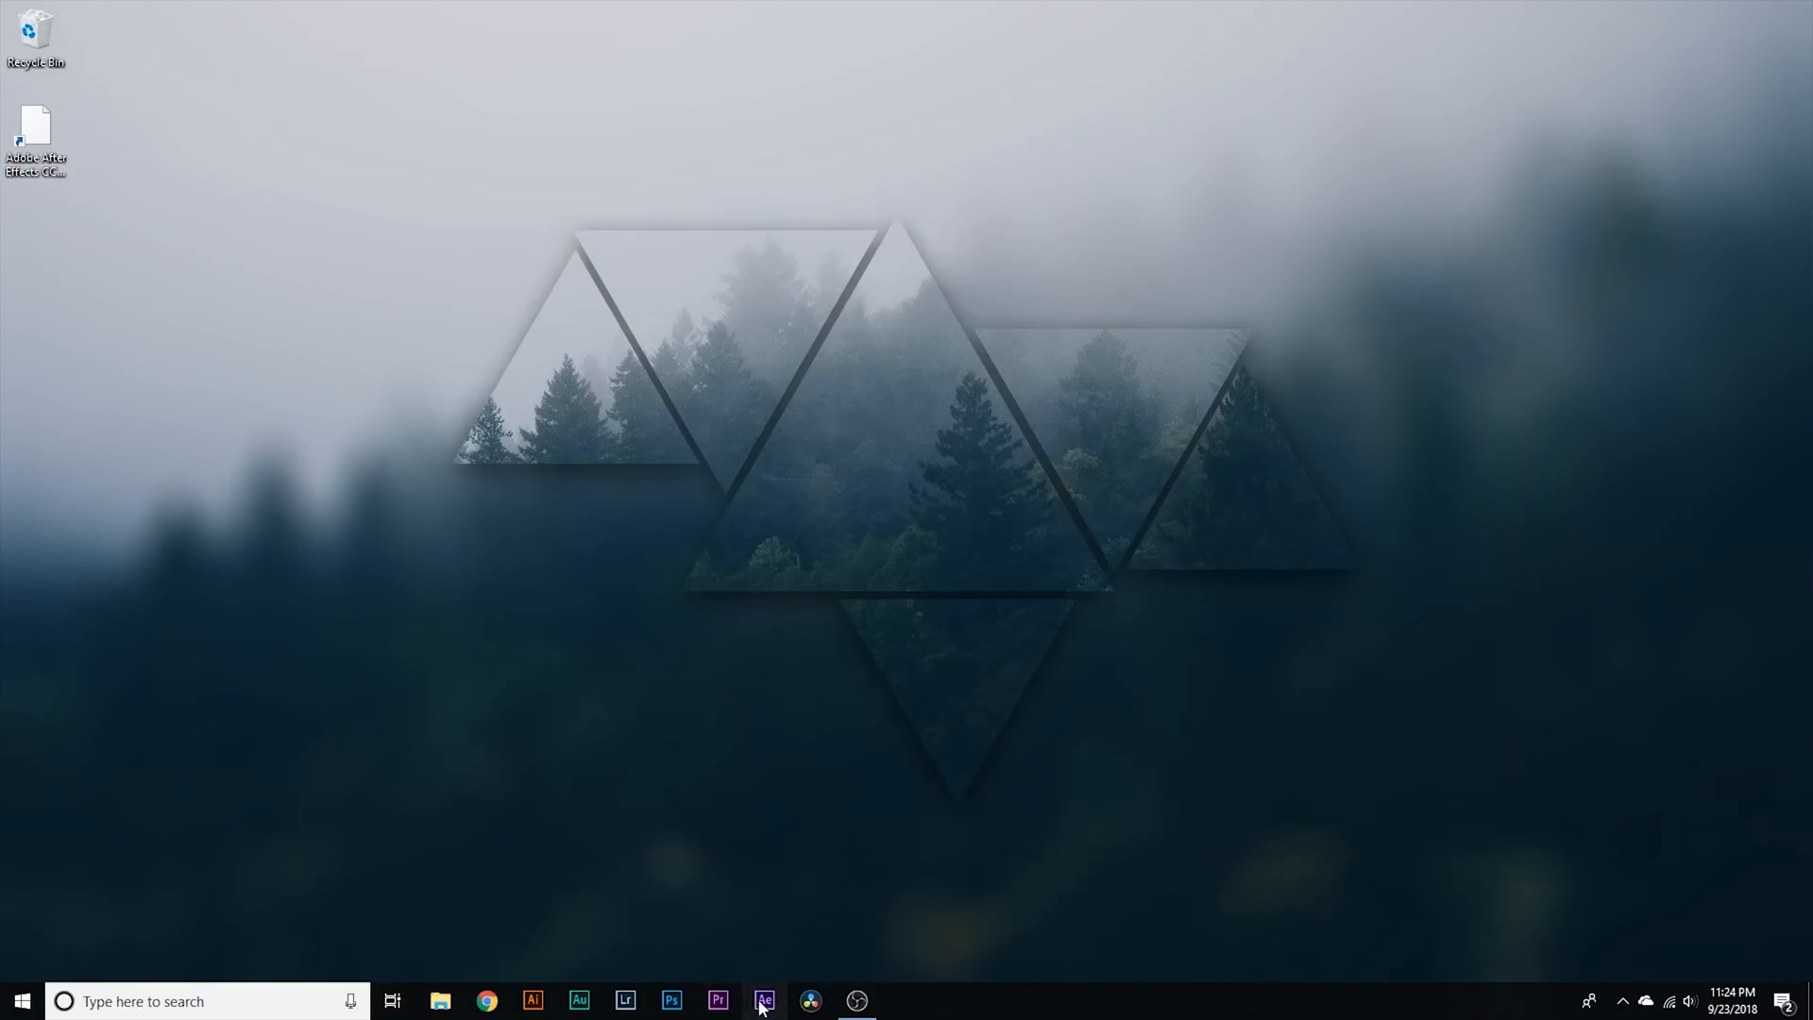
Step: Set the Comp 1 preview to Full resolution and type 'SAM KOLDER' as a text layer
click(699, 639)
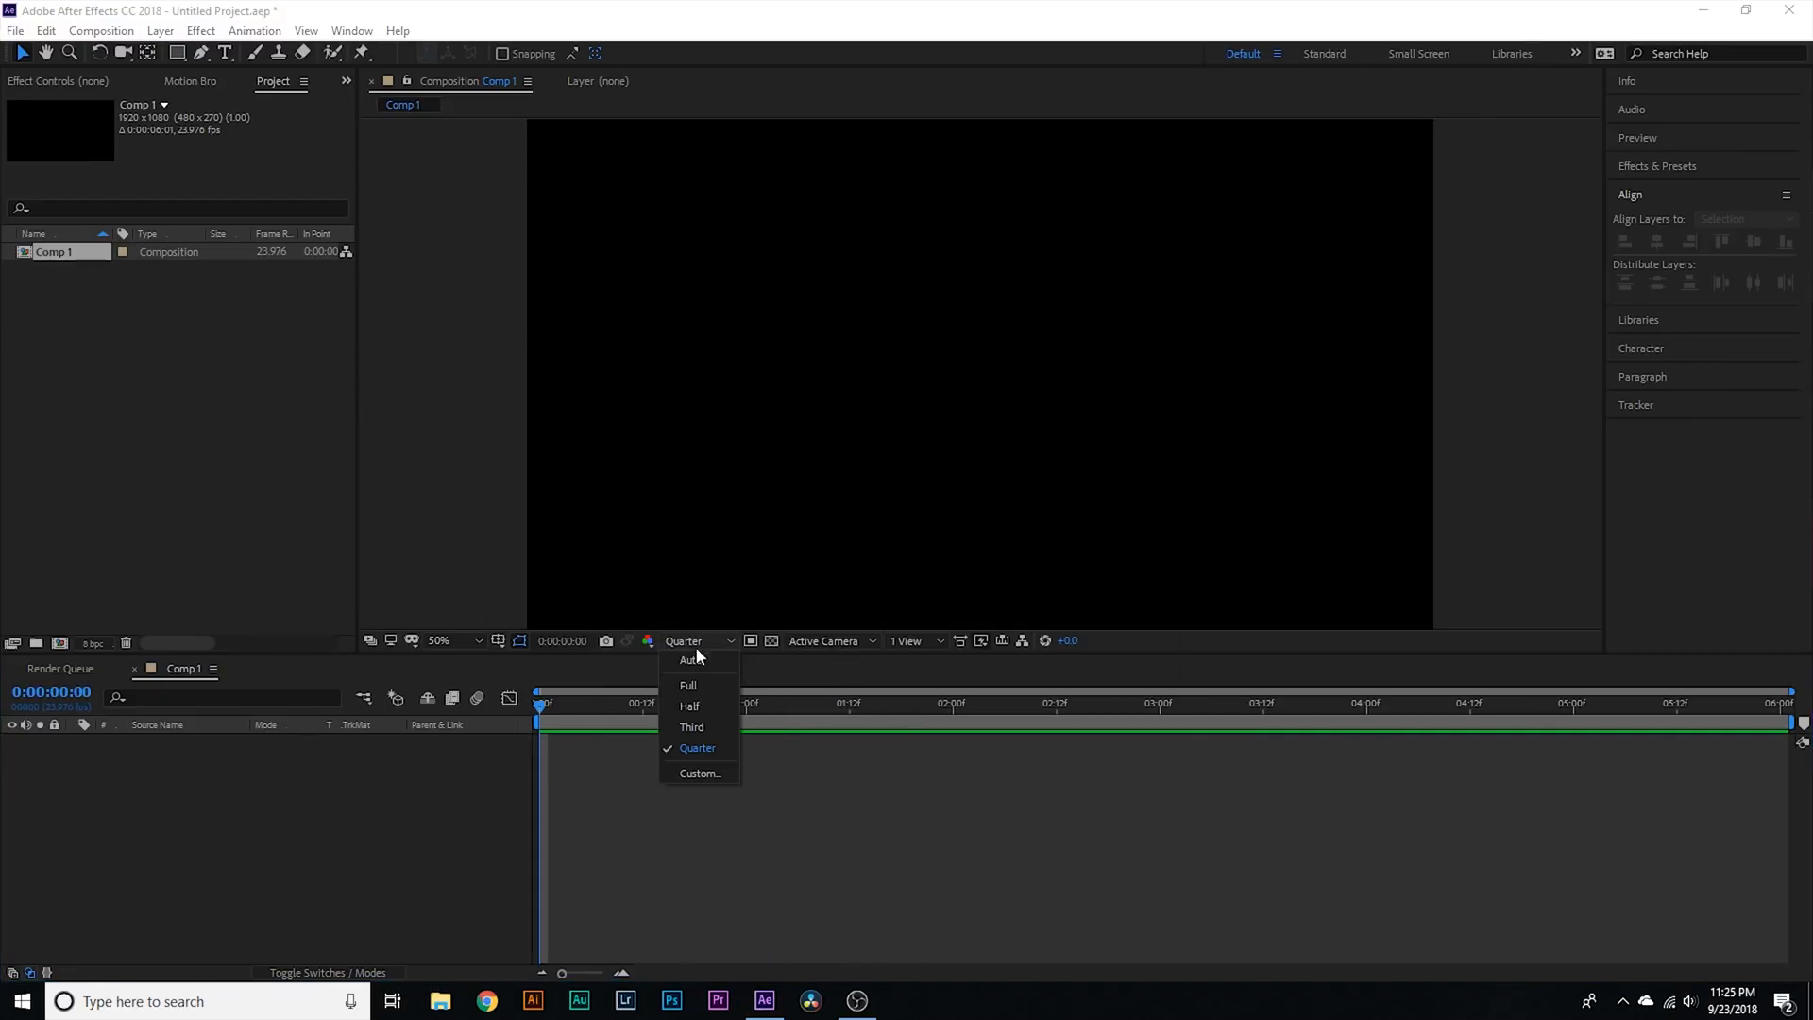
click(686, 685)
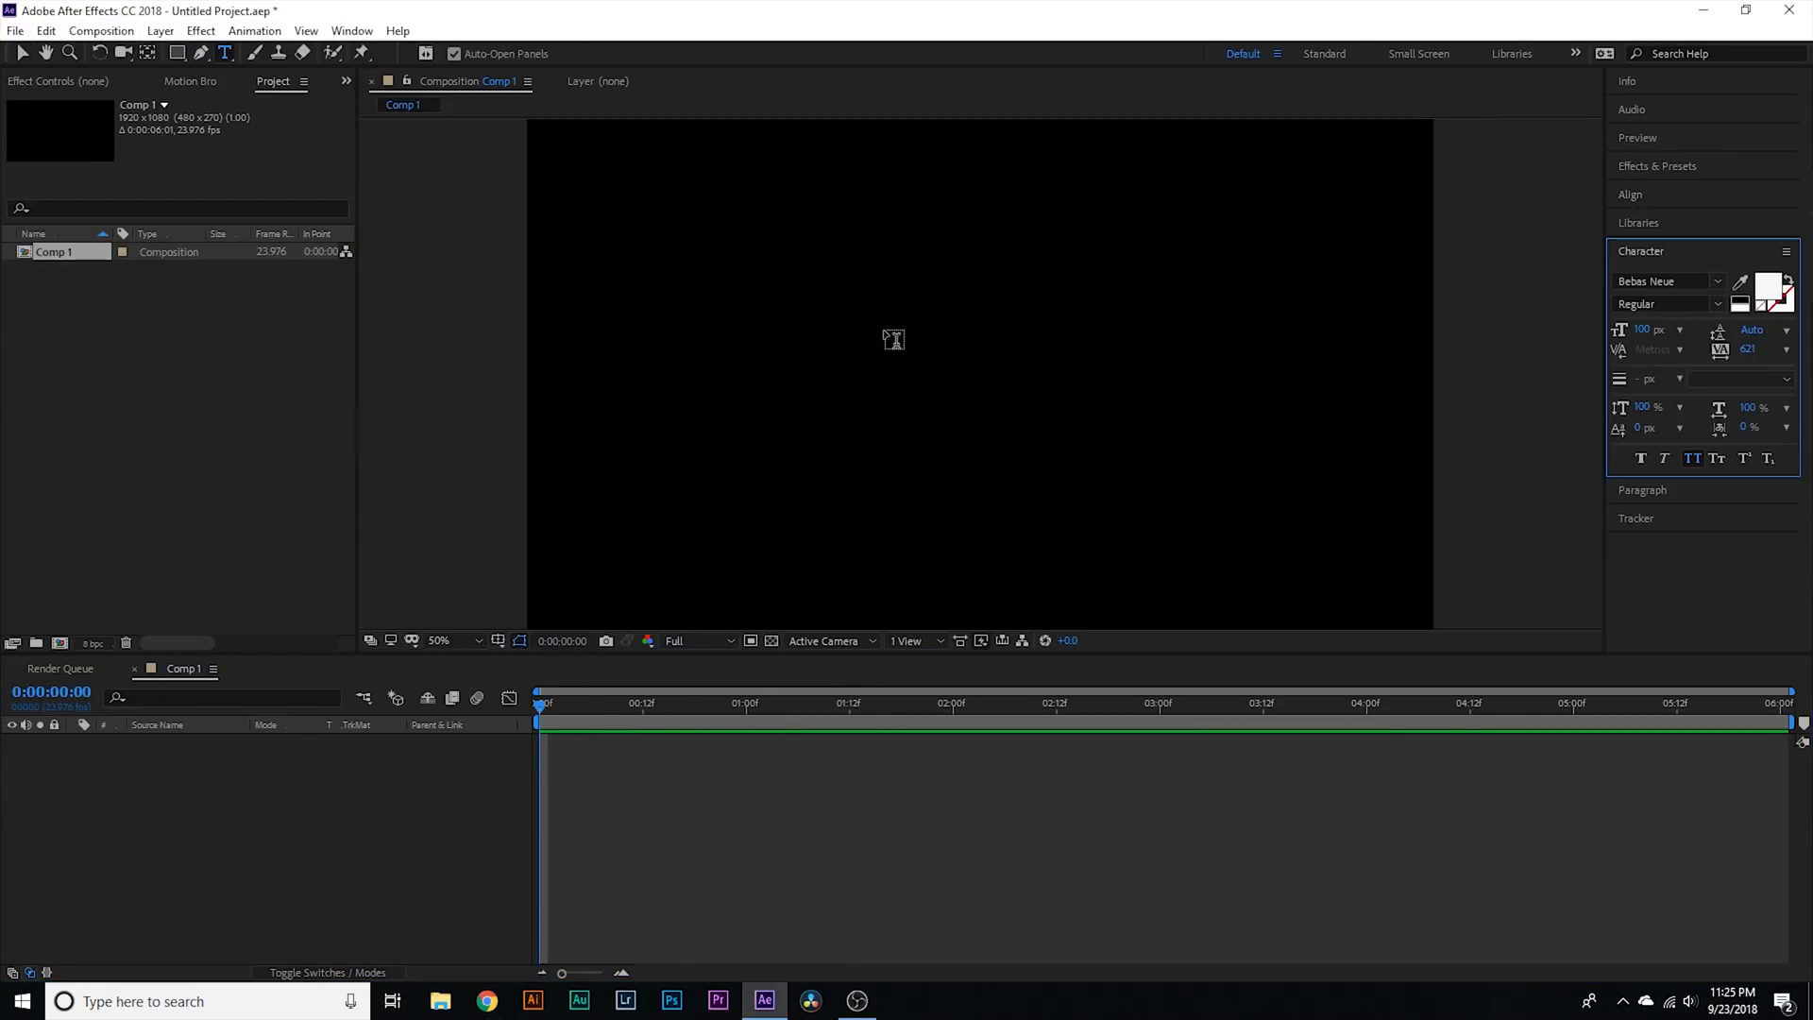
text(sam kolder)
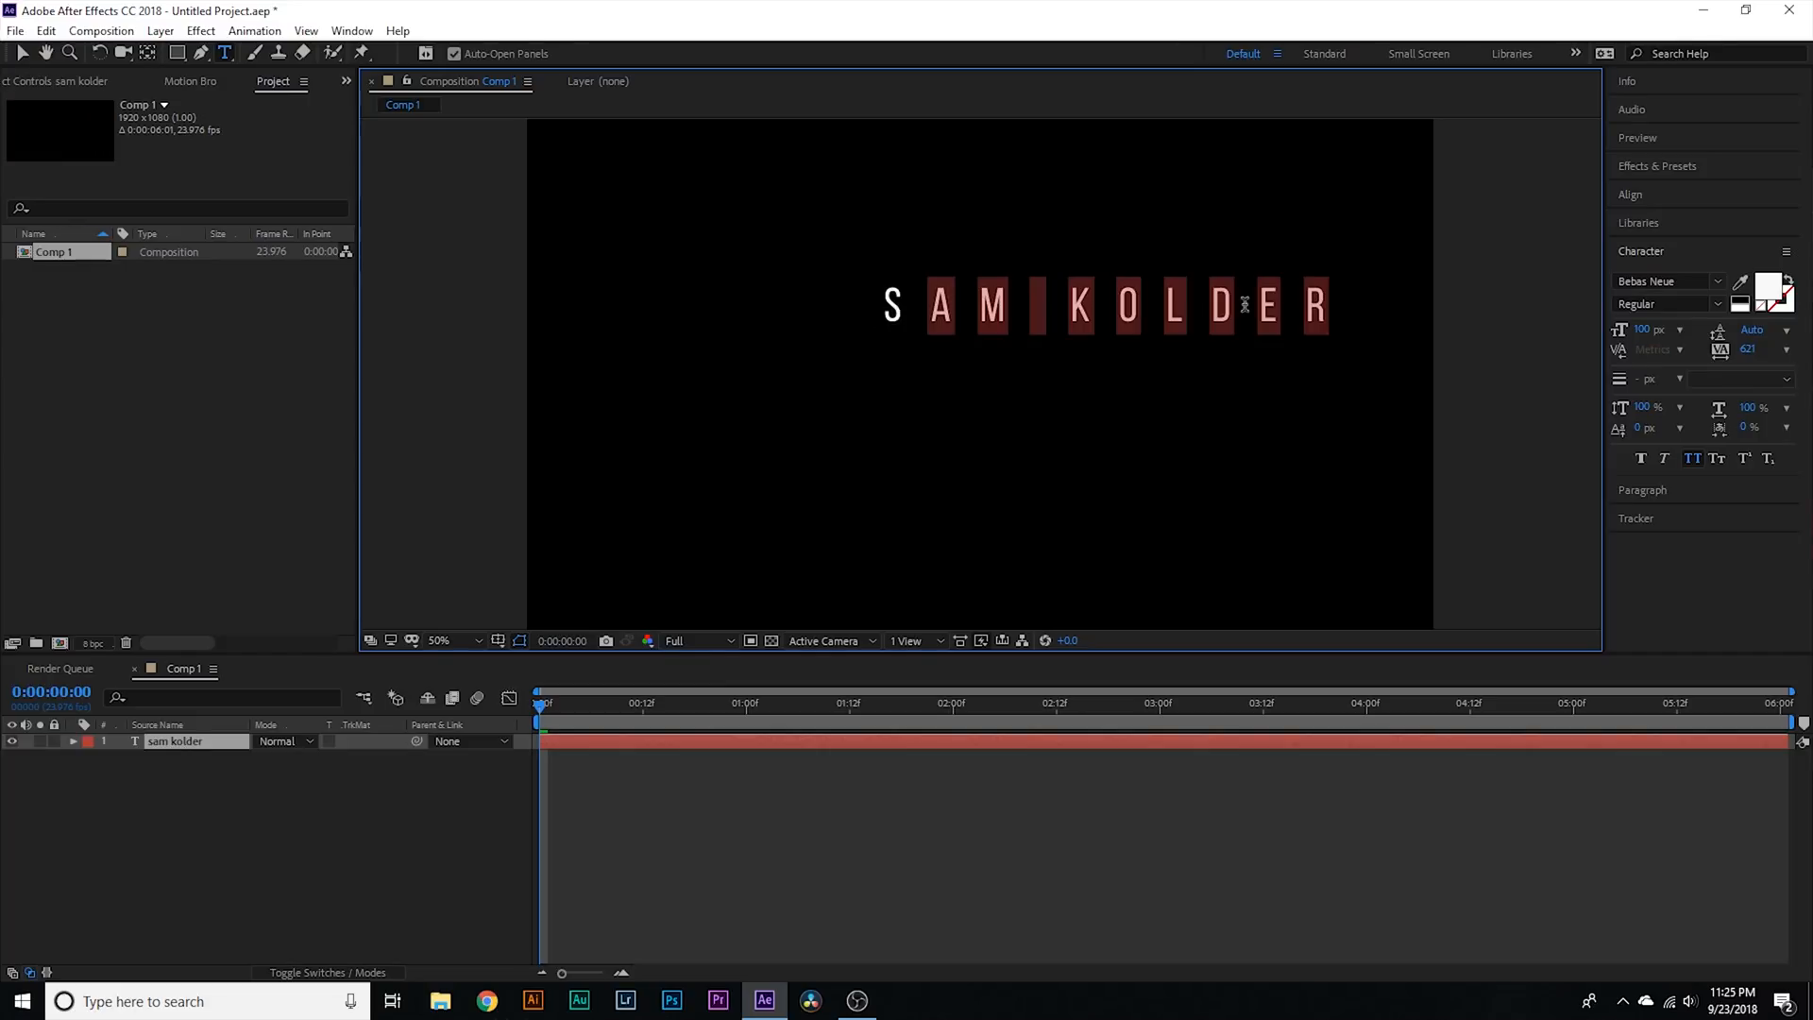